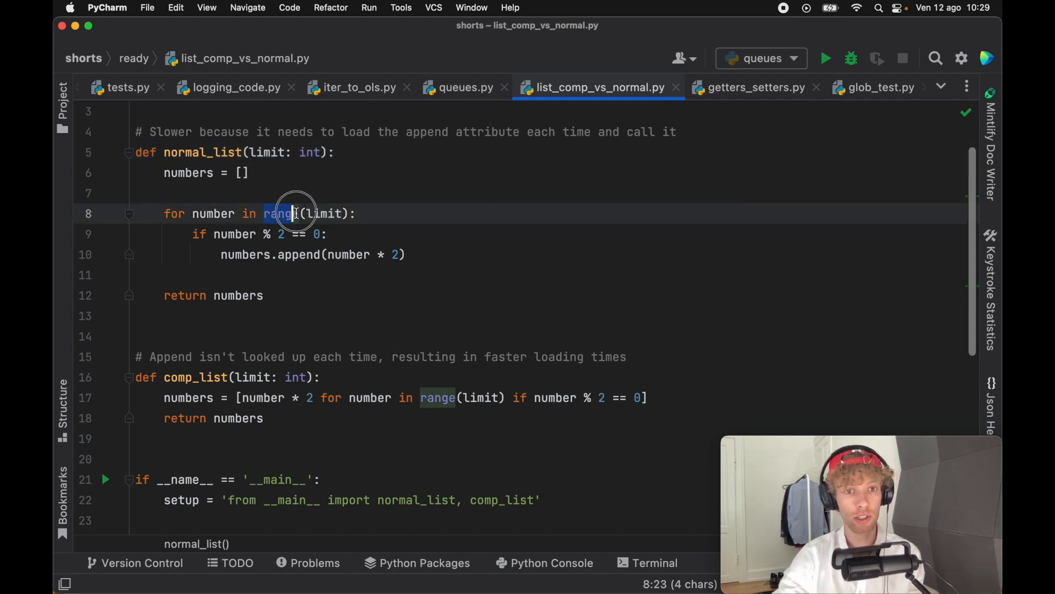
Review the loop's range call, the min over repeated timings and where n_list is used.
double_click(324, 213)
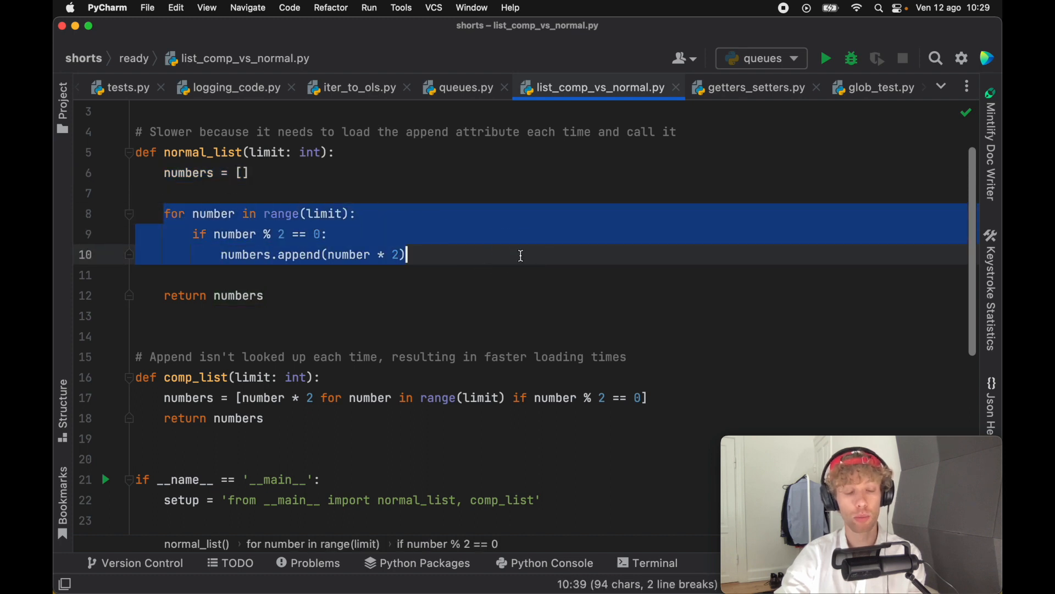
mouse_move(338, 376)
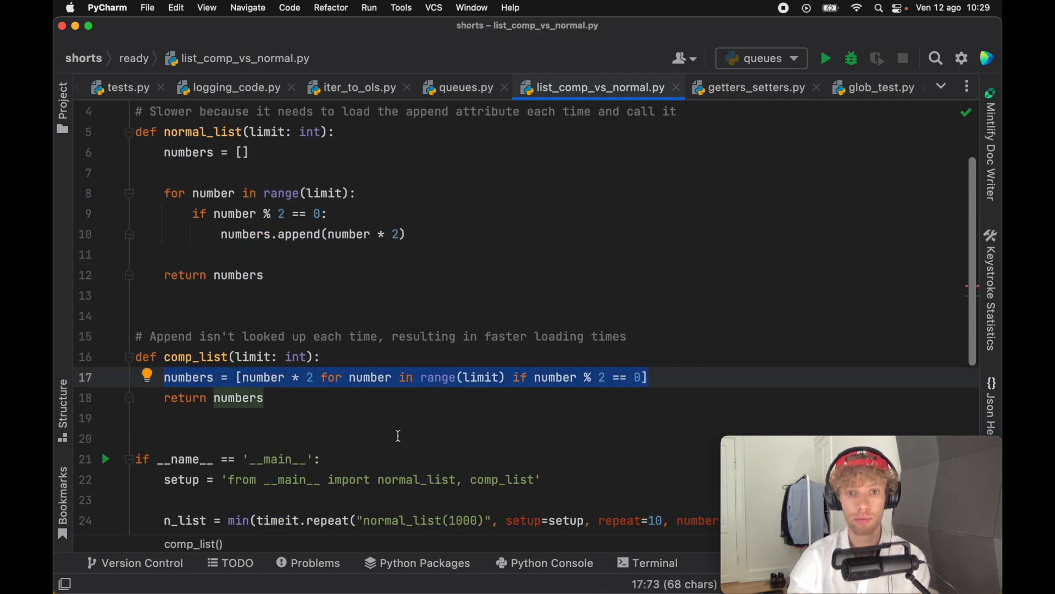
click(604, 377)
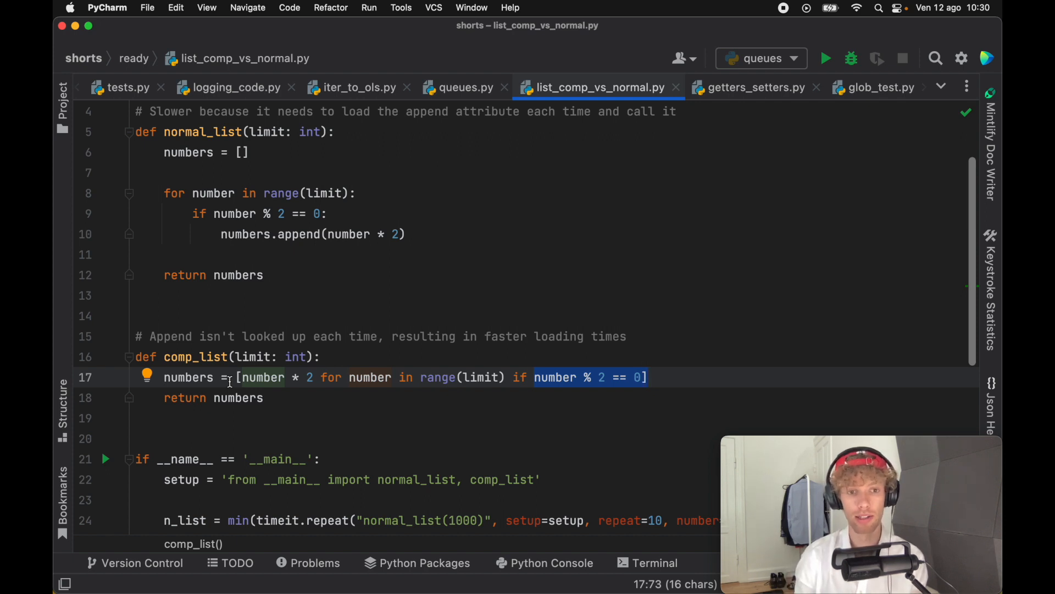
scroll(down, 3)
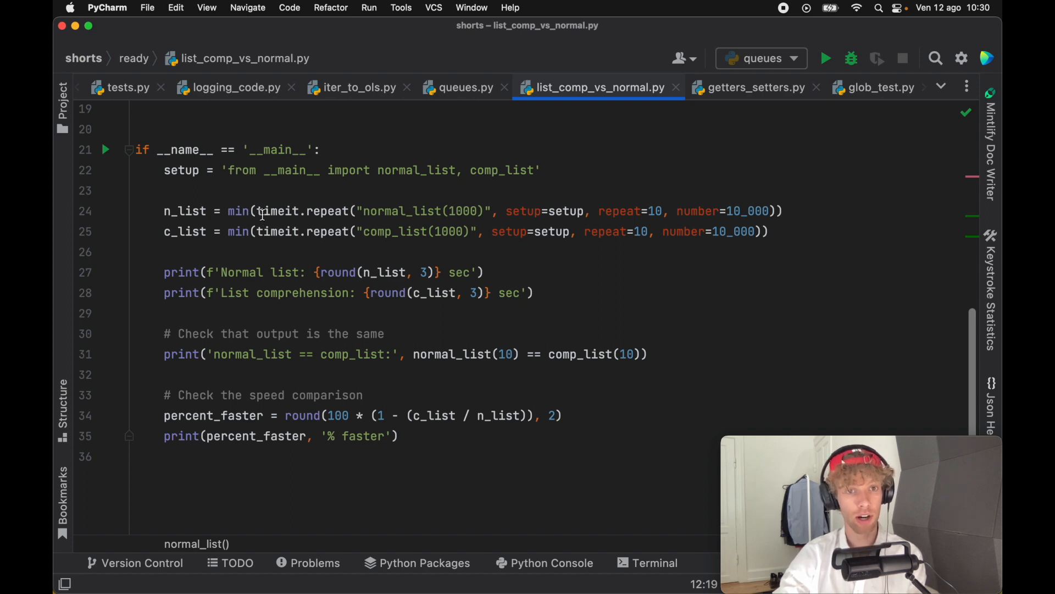
mouse_move(652, 222)
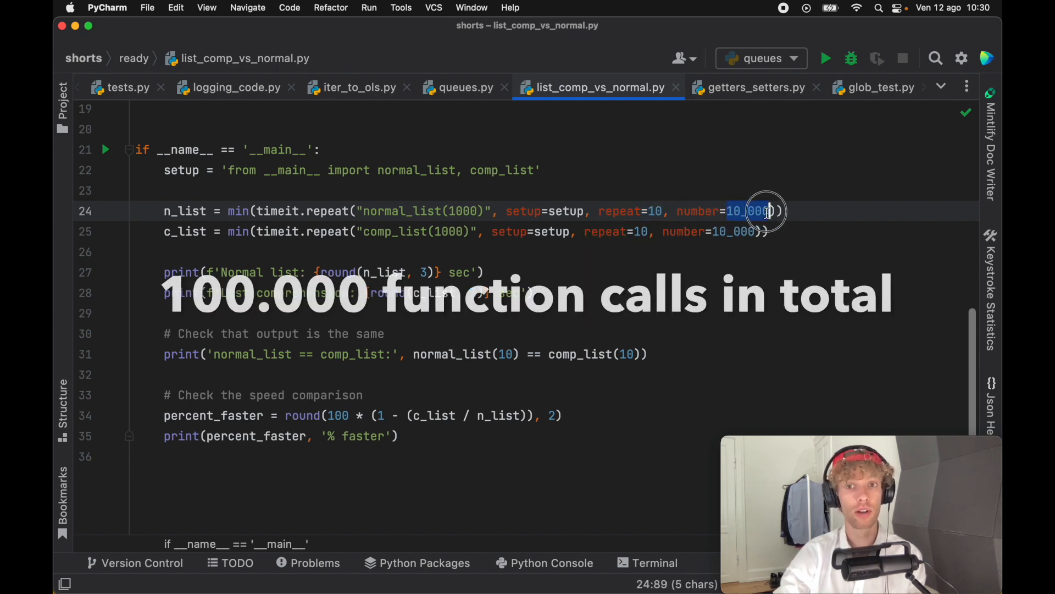
text(0)
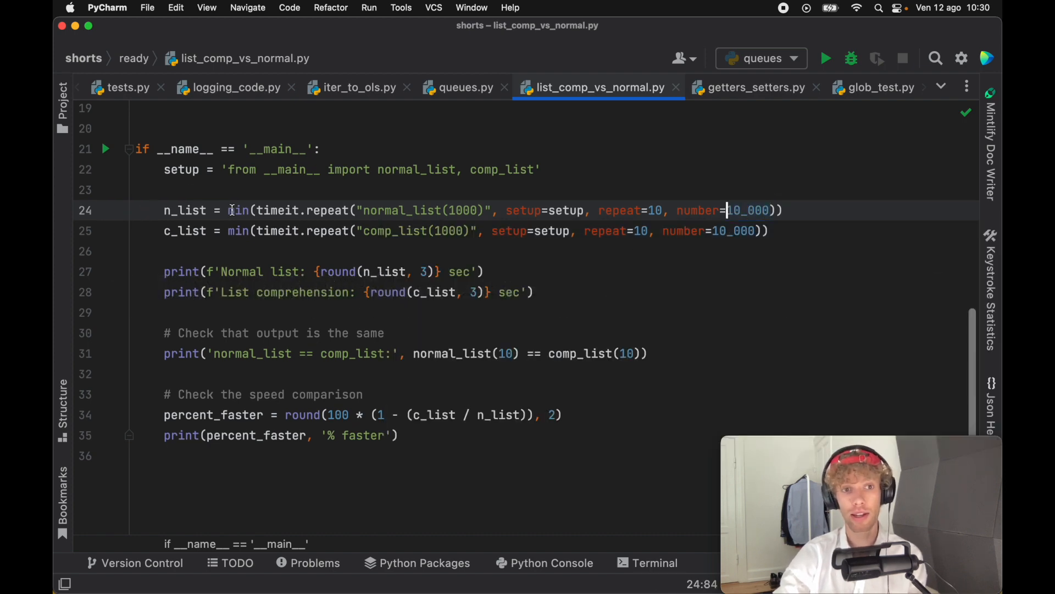
double_click(237, 210)
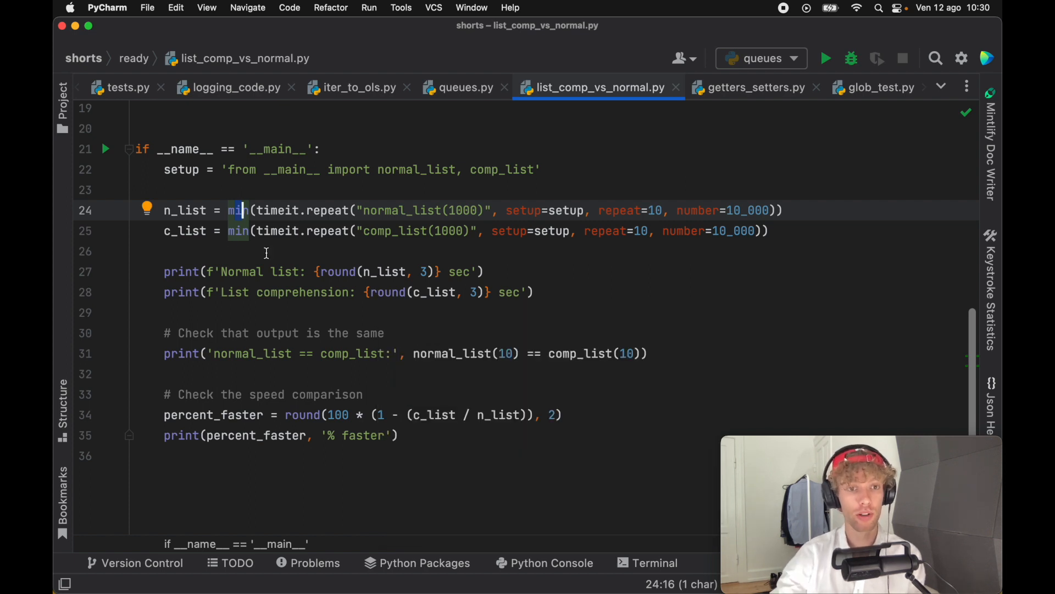
click(167, 210)
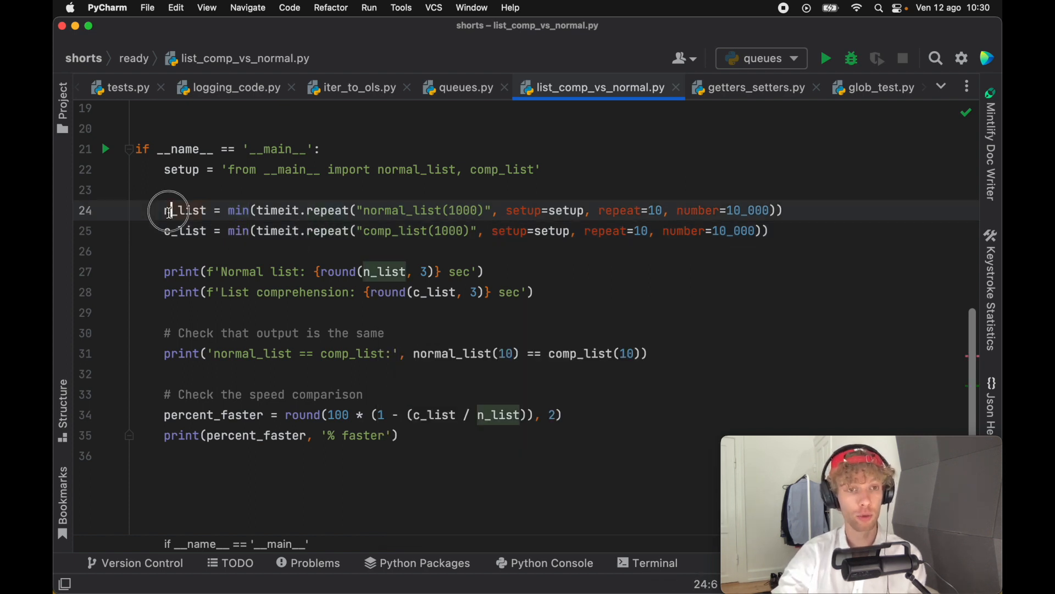
click(173, 229)
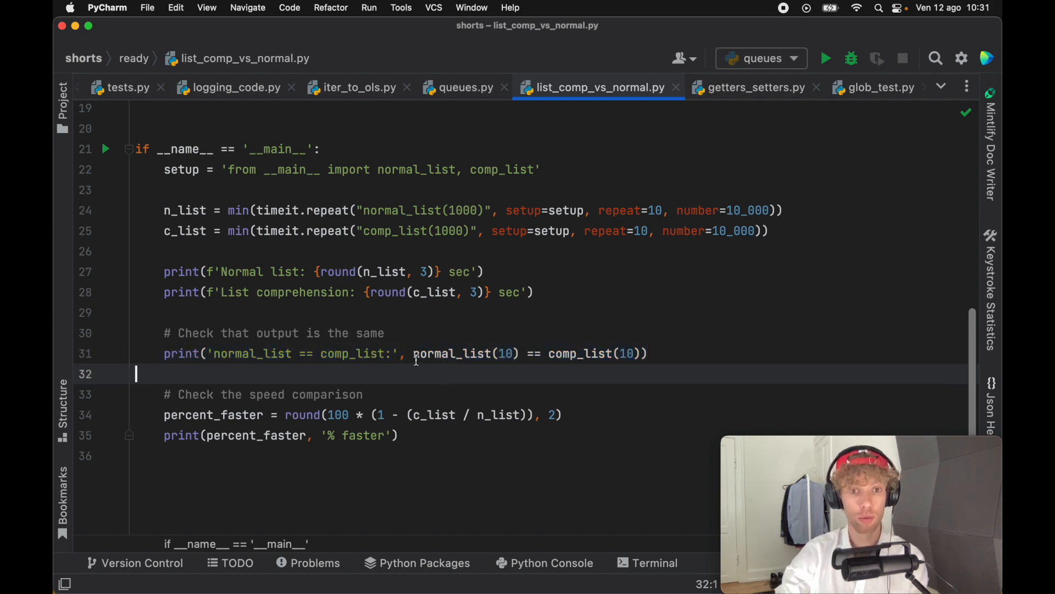
drag(415, 353, 646, 353)
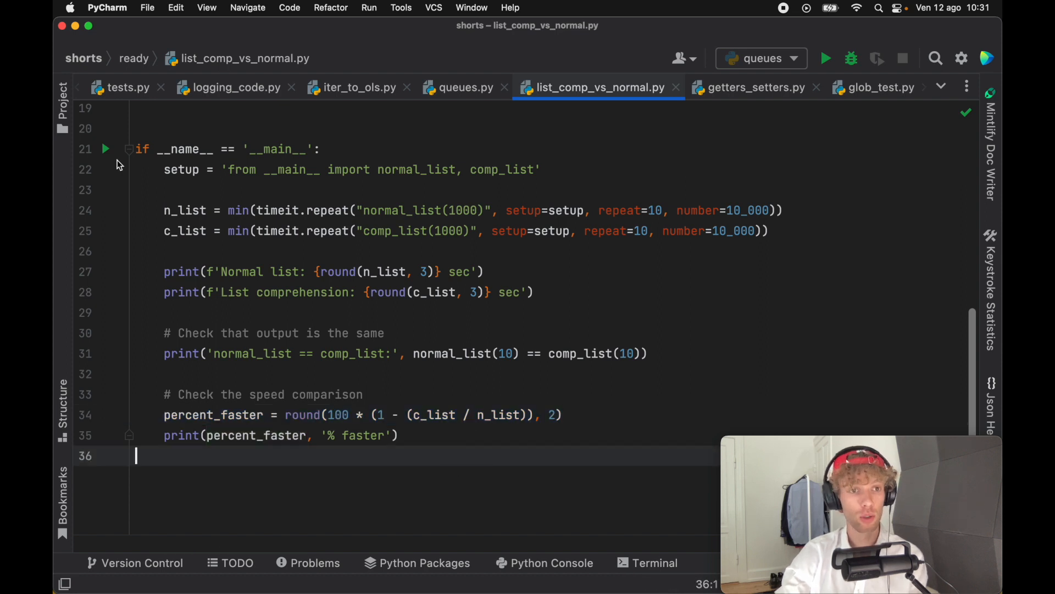
Run the timing script and read the Run panel: 0.43 vs 0.378 sec, 12.15 % faster.
click(825, 58)
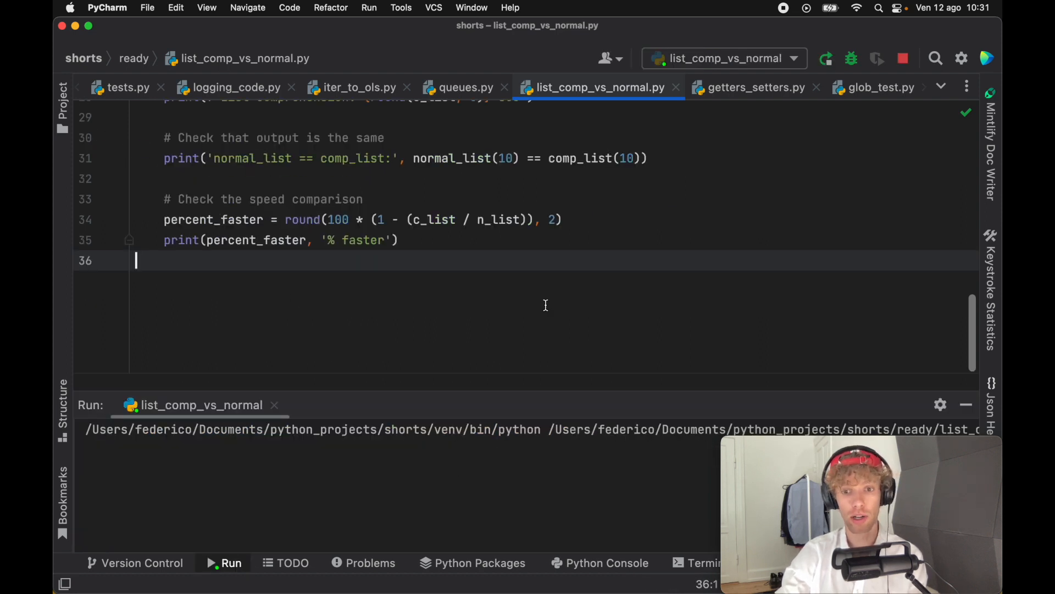
mouse_move(451, 391)
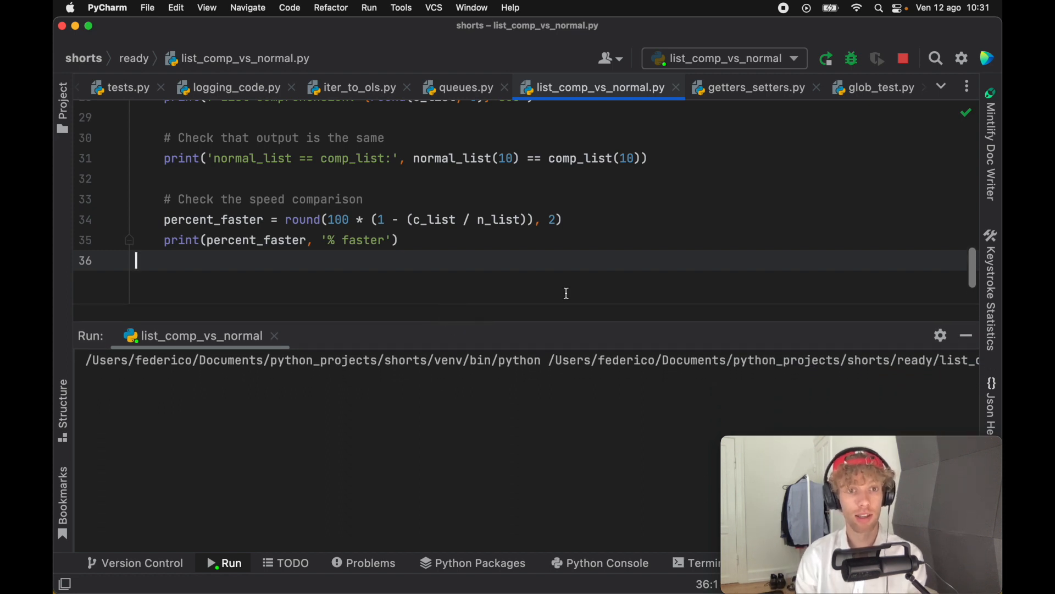
click(825, 58)
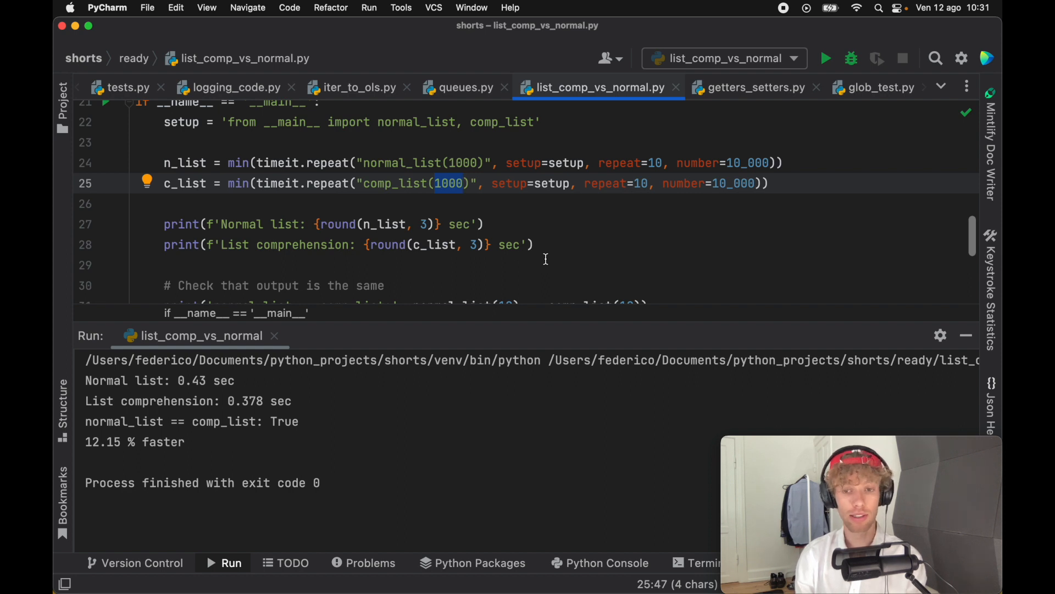
mouse_move(267, 472)
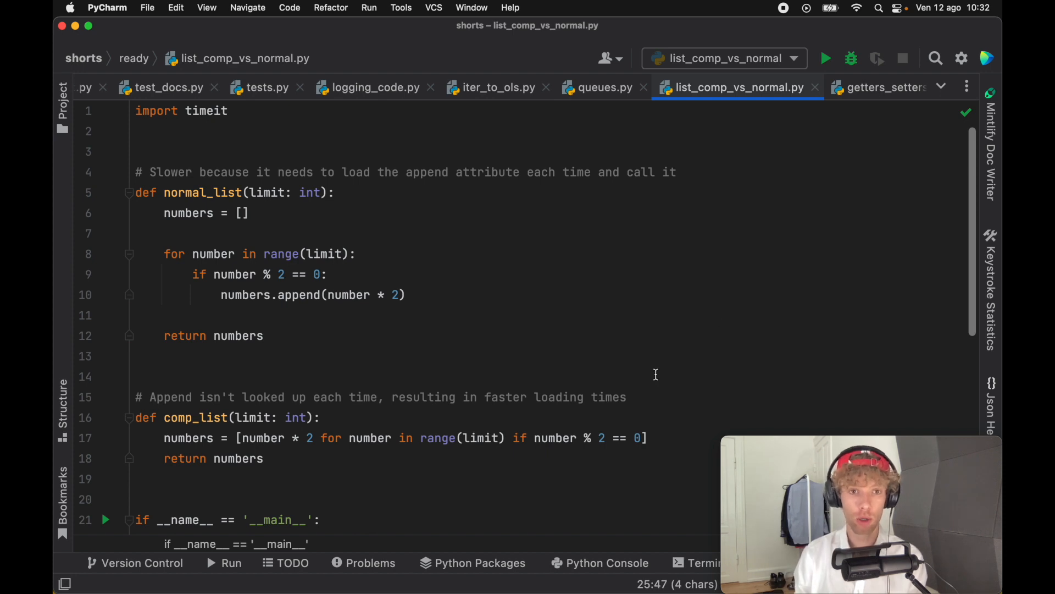
mouse_move(446, 364)
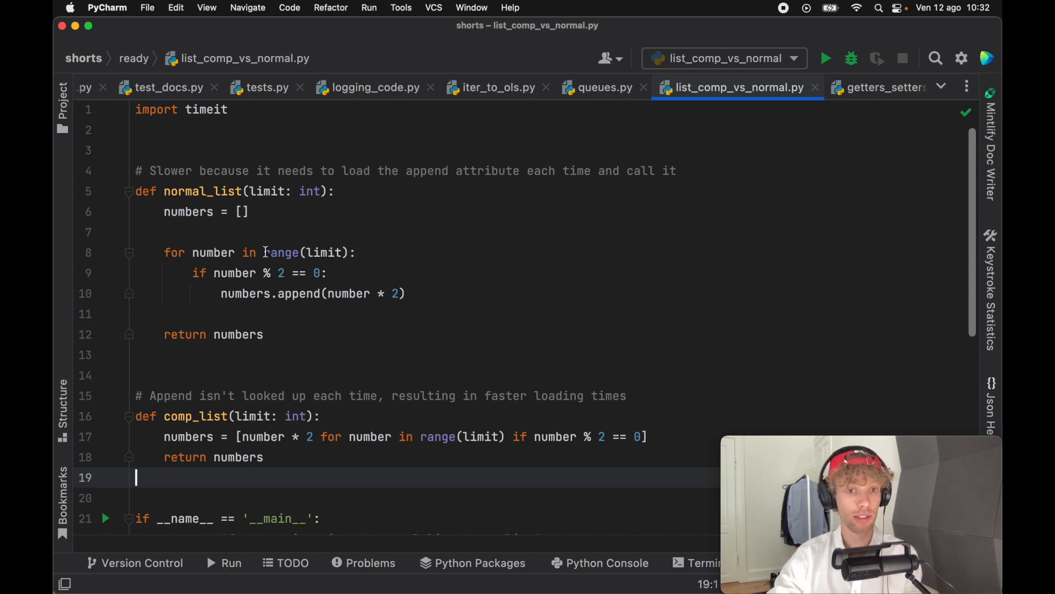
Highlight the range and numbers.append calls, then bring up the __main__ block's run options.
double_click(296, 292)
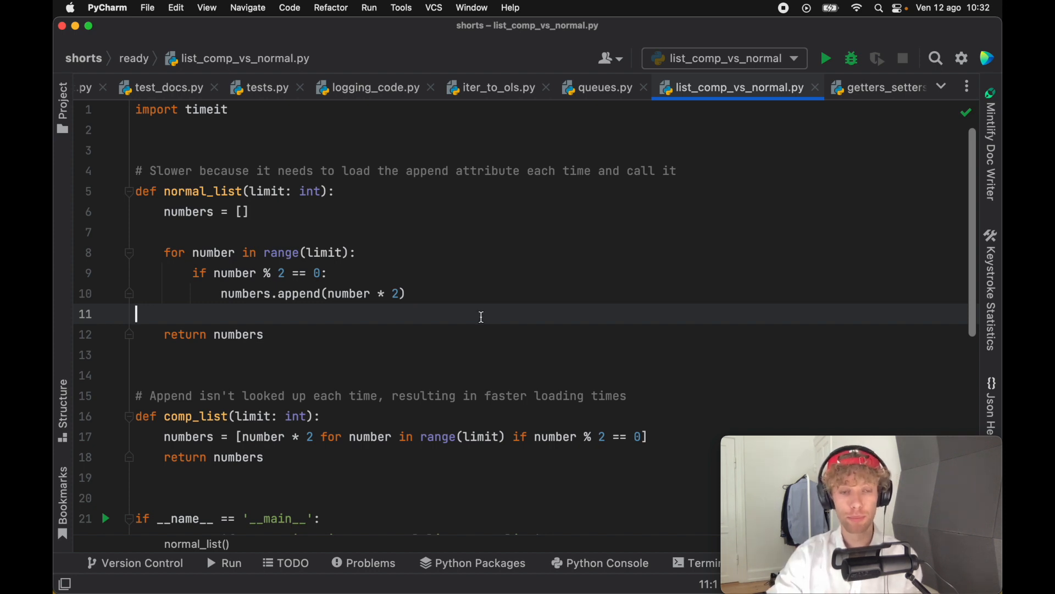
mouse_move(492, 316)
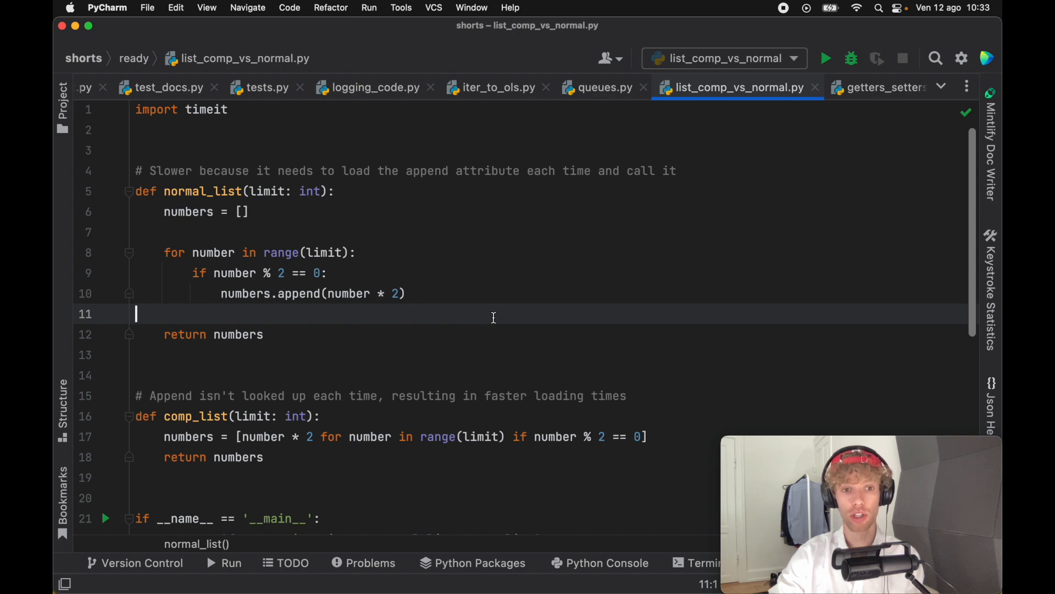
double_click(296, 292)
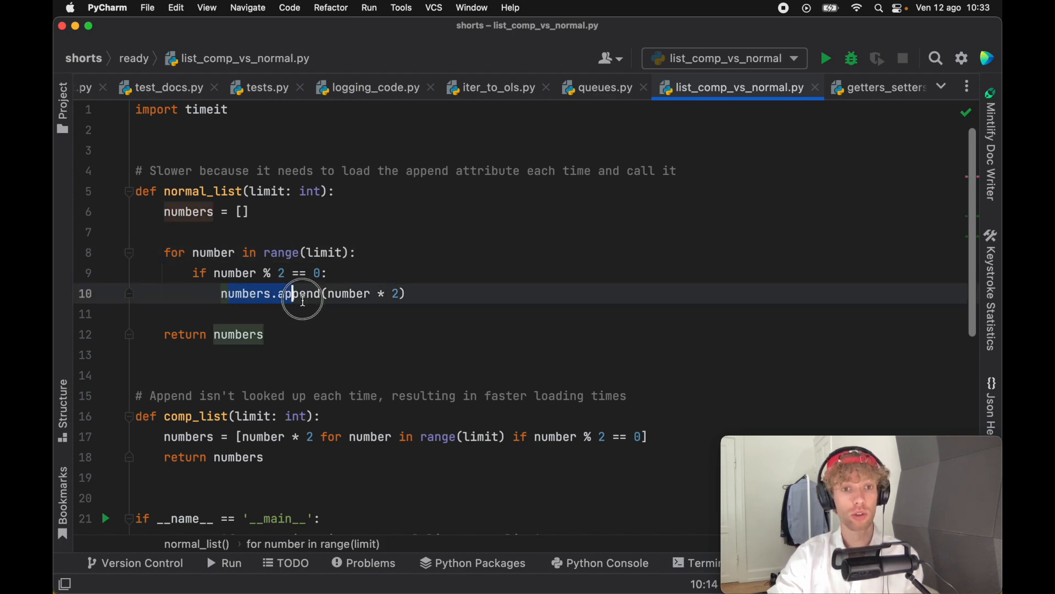
click(106, 519)
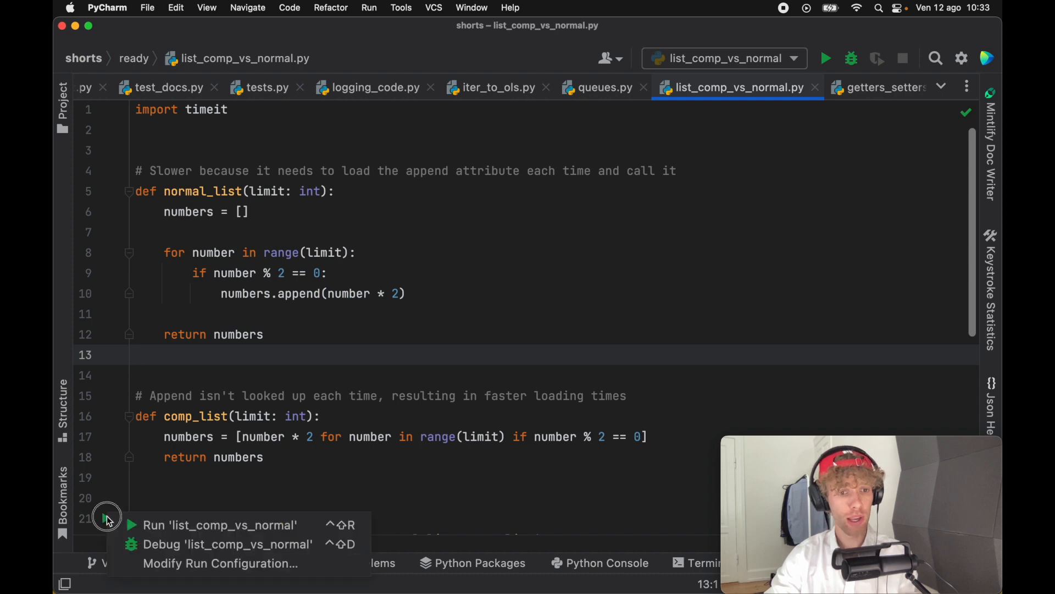
Choose Run 'list_comp_vs_normal' from the gutter popup to launch the script again.
click(218, 526)
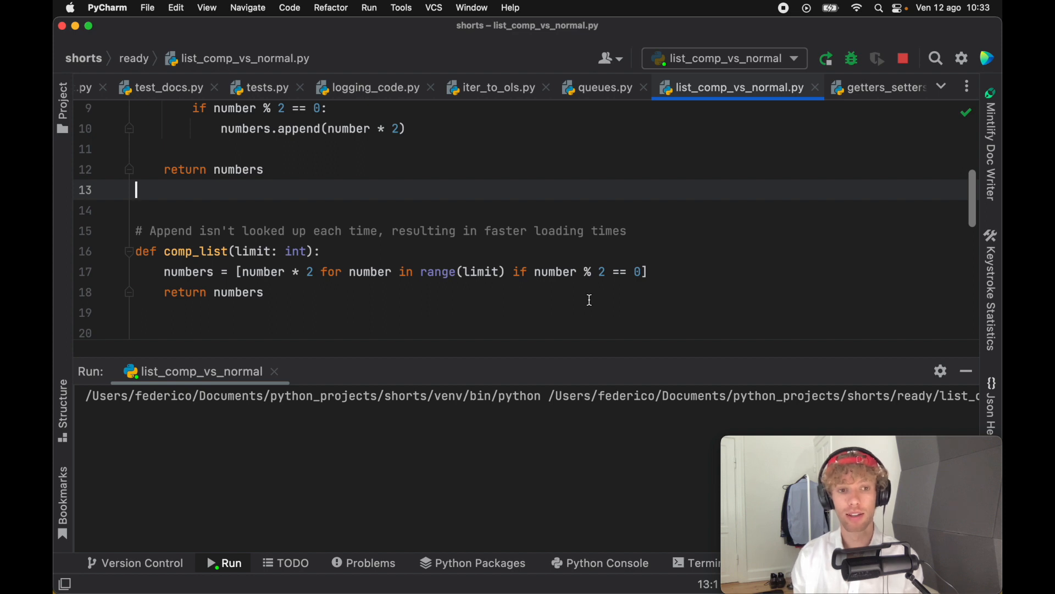
click(826, 58)
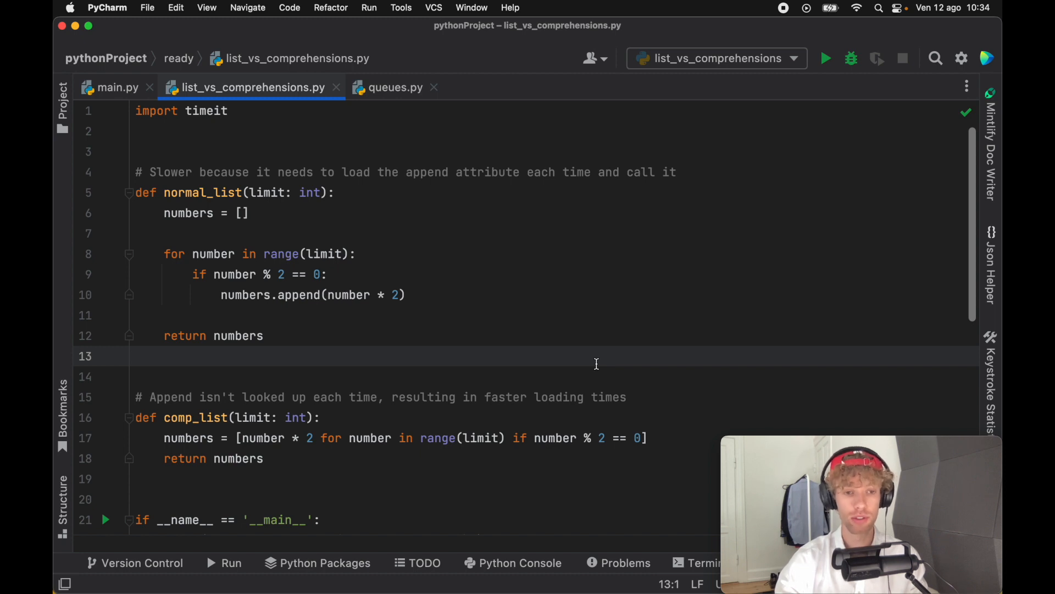
Run 'list_vs_comprehensions' from the gutter popup and select its output lines (0.33 vs 0.301 sec, 8.67 % faster).
click(106, 519)
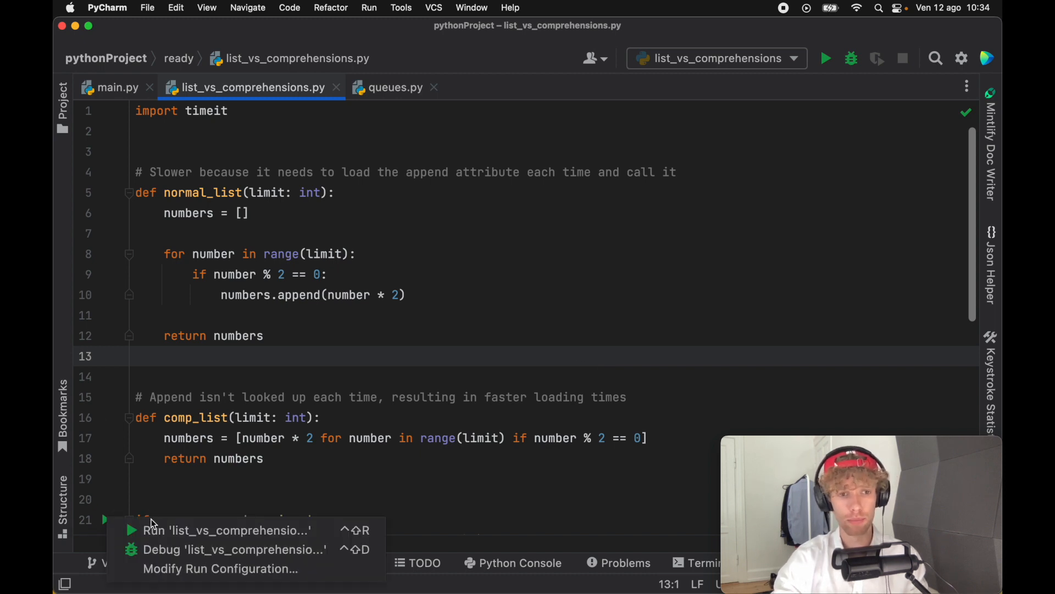
click(226, 530)
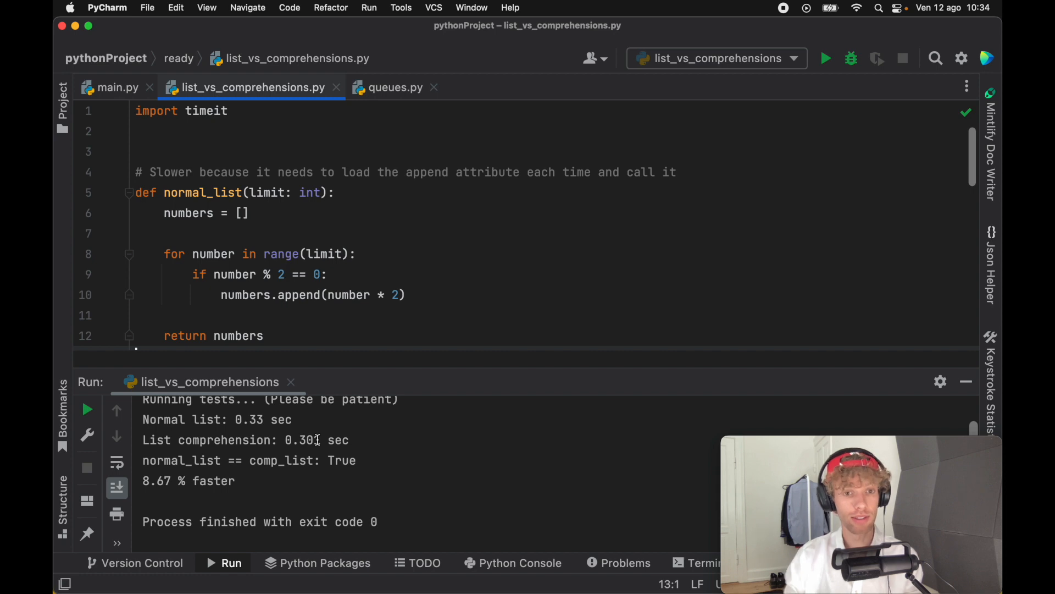
drag(143, 419, 295, 419)
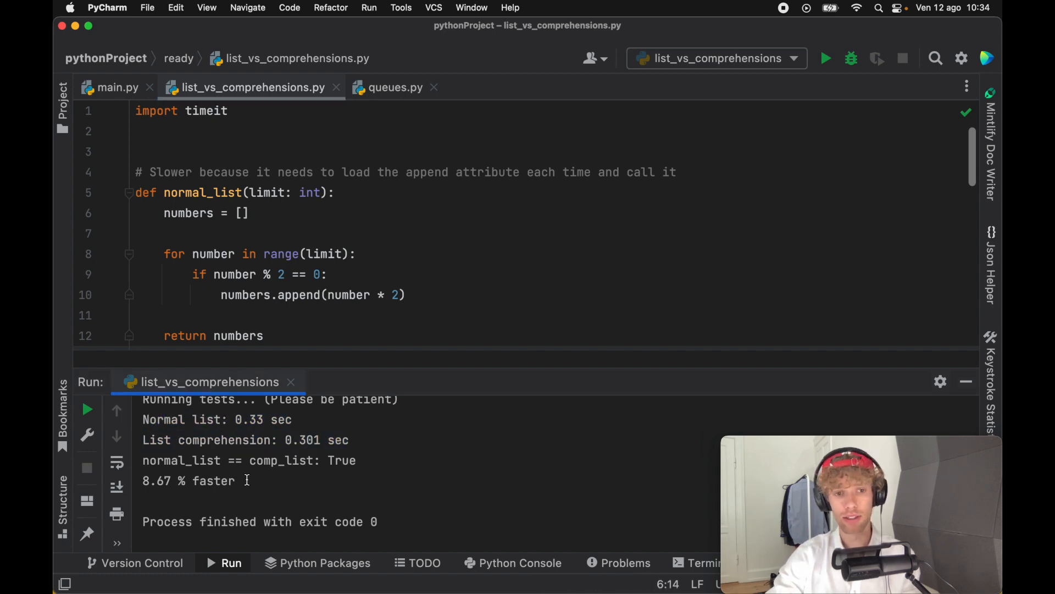
triple_click(188, 481)
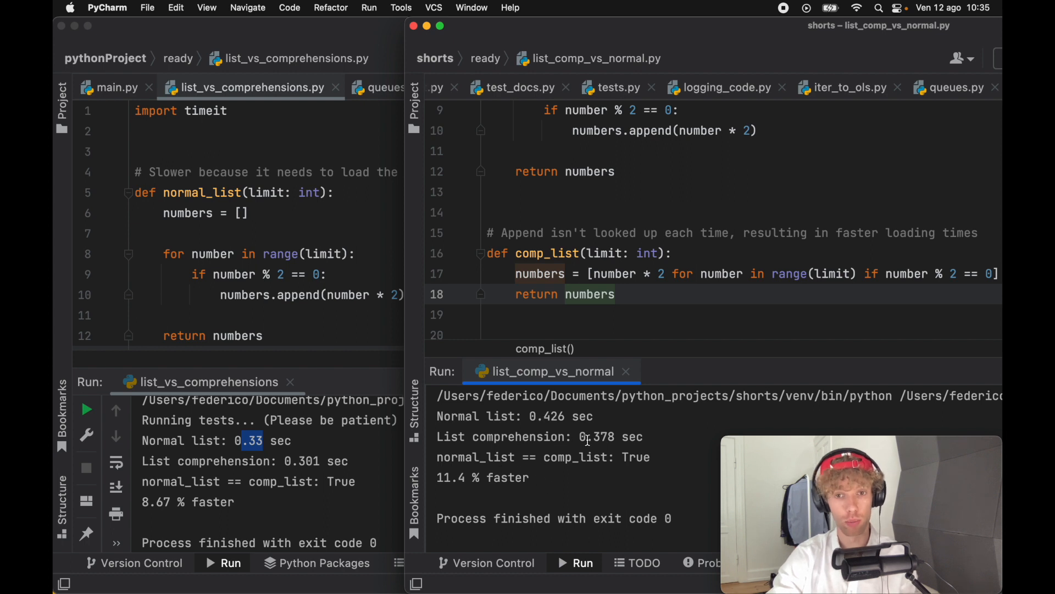
mouse_move(627, 461)
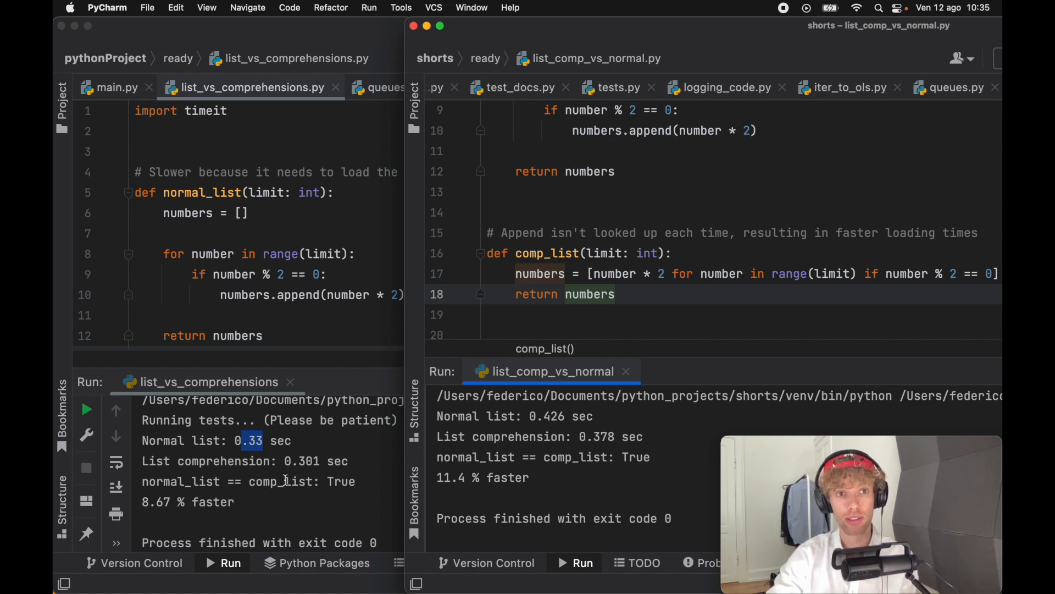
mouse_move(430, 513)
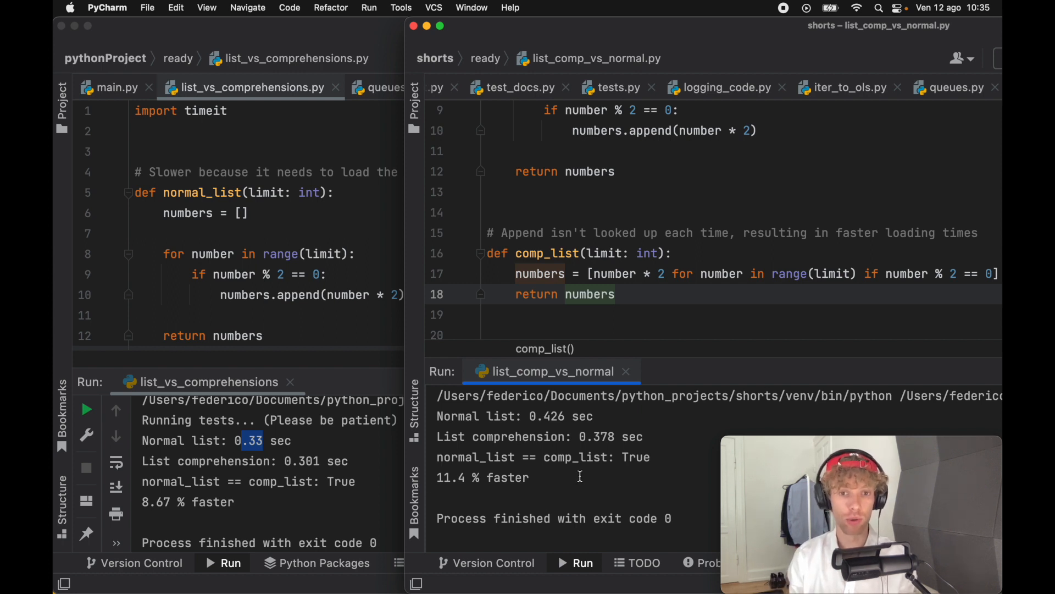
mouse_move(497, 487)
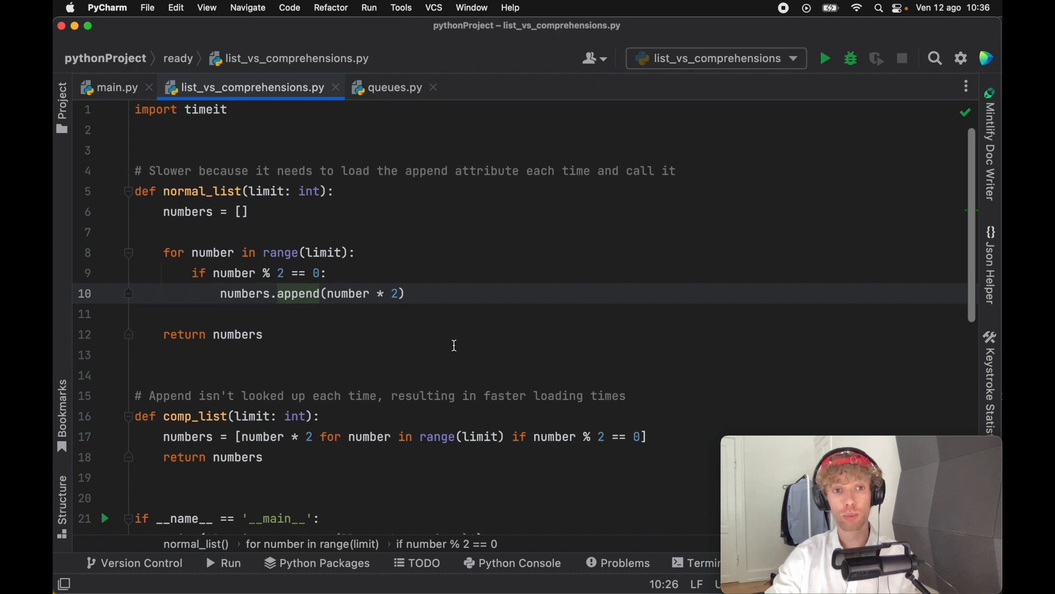
Return to list_vs_comprehensions.py alone in the maximised pythonProject window.
click(264, 334)
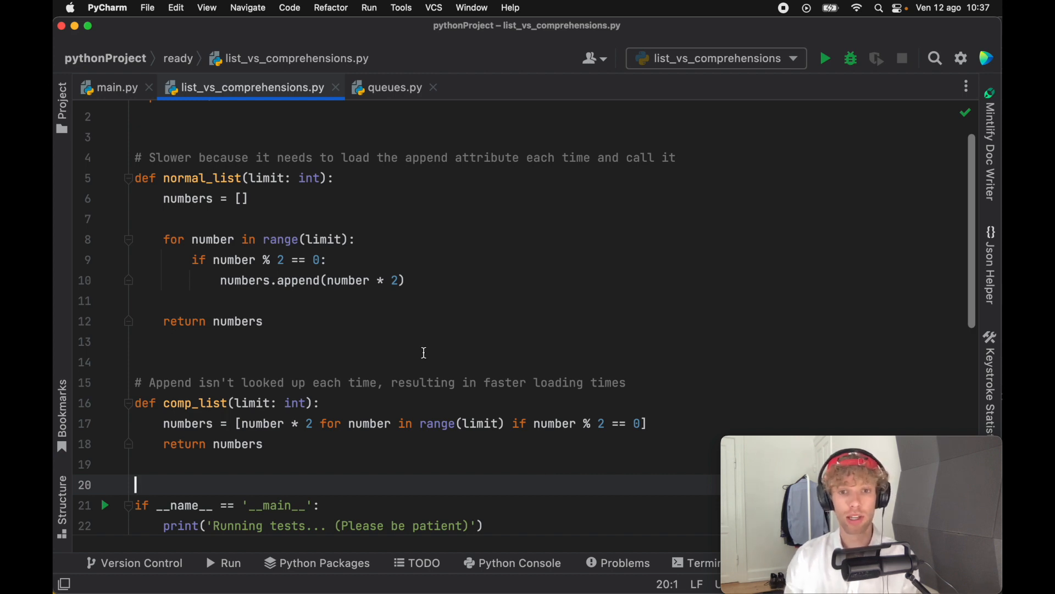
double_click(259, 424)
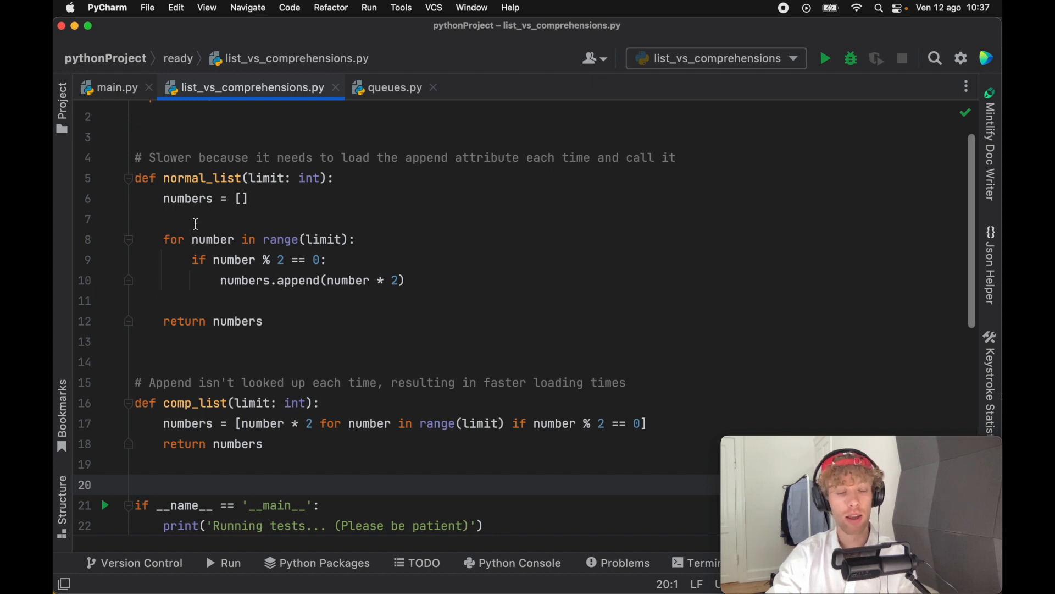
mouse_move(359, 304)
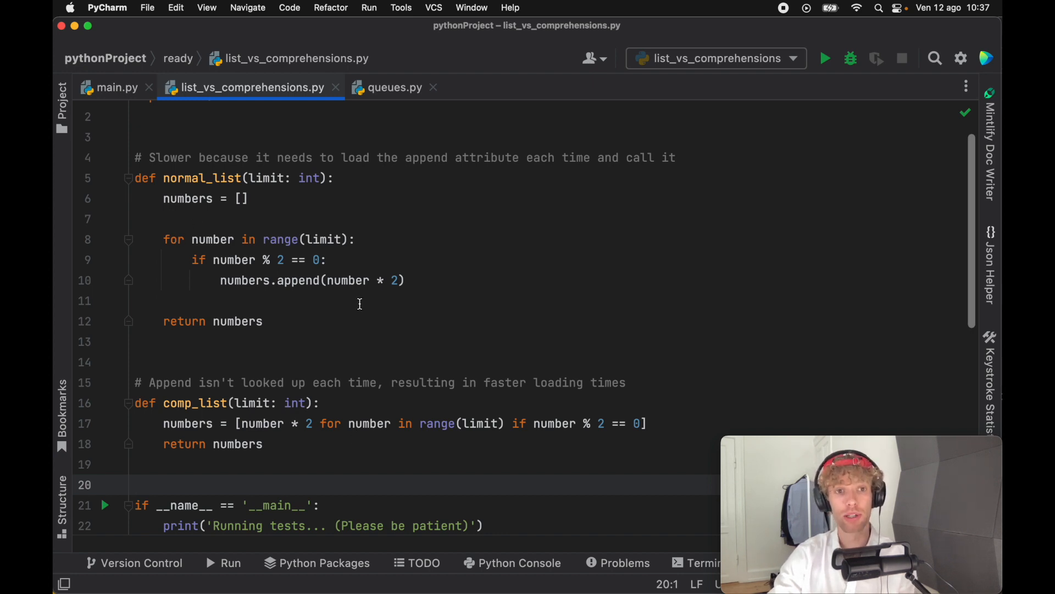